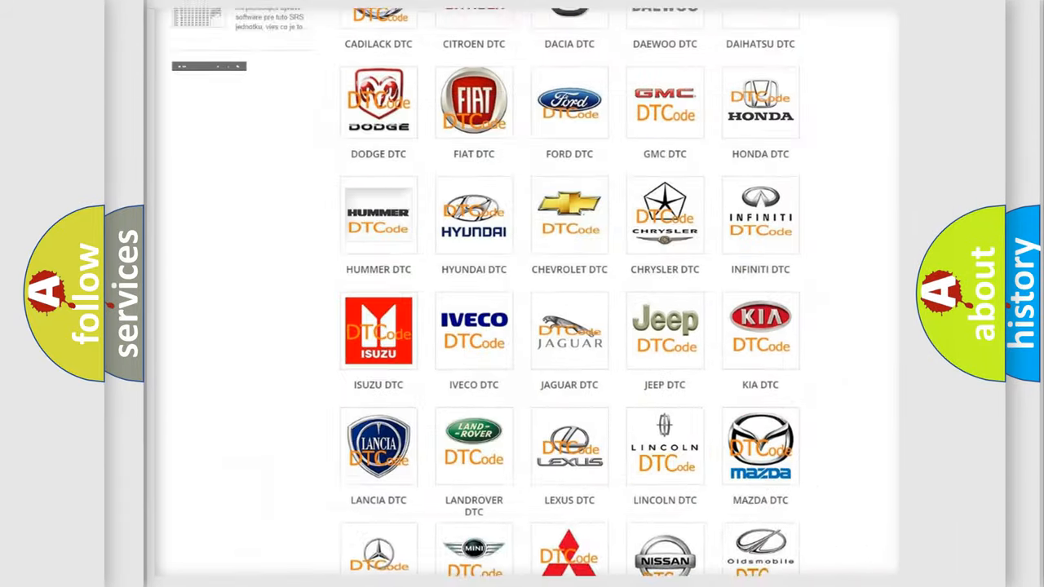
- Open the Ford DTC code list from the brand grid and skim its codes (B0001:11, B0002:2B)
{"action": "scroll", "scroll_direction": "up", "scroll_amount": 3}
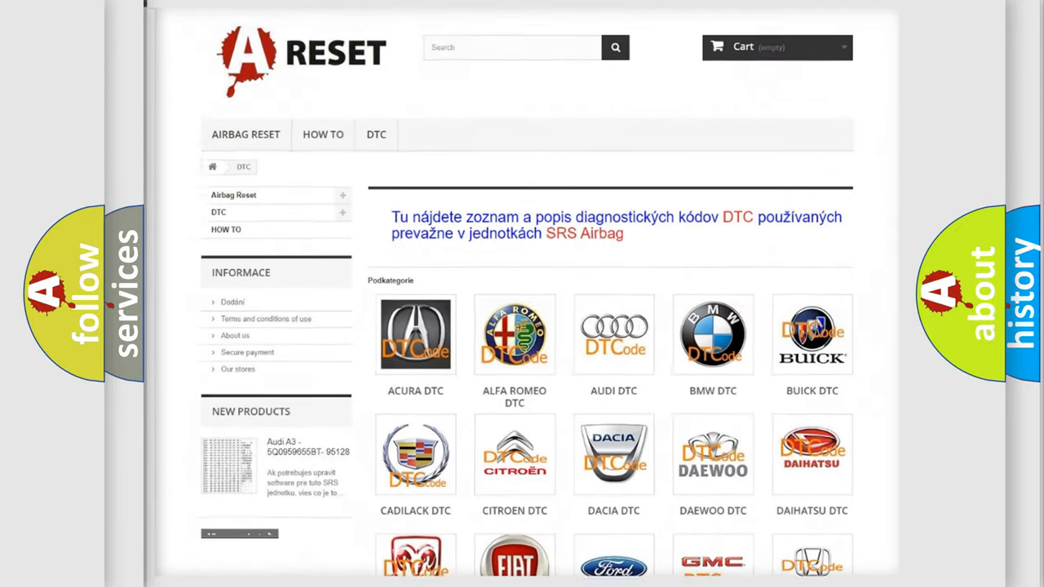
{"action": "scroll", "scroll_direction": "down", "scroll_amount": 3}
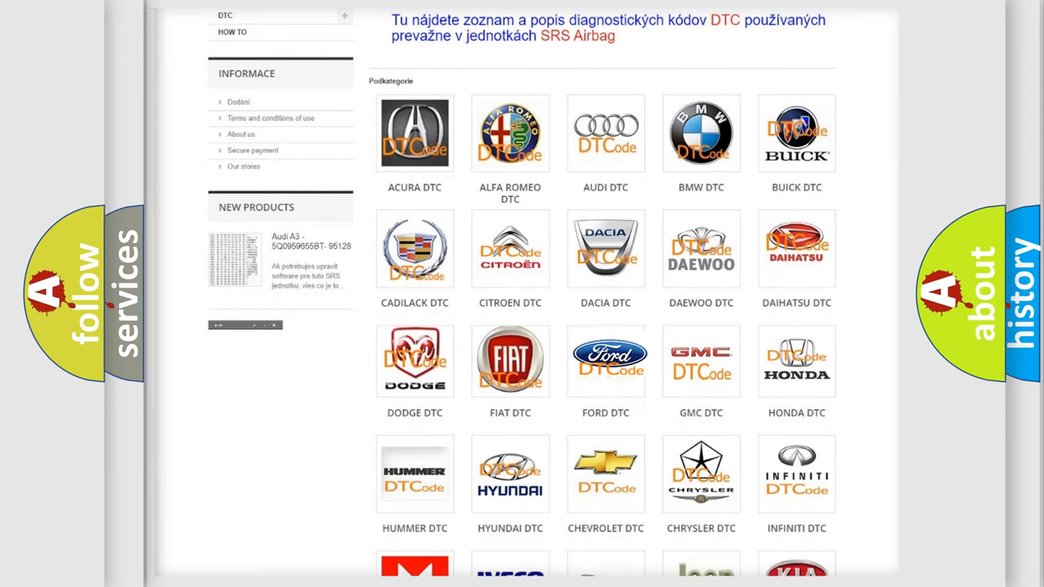
{"action": "left_click", "coordinate": [605, 359]}
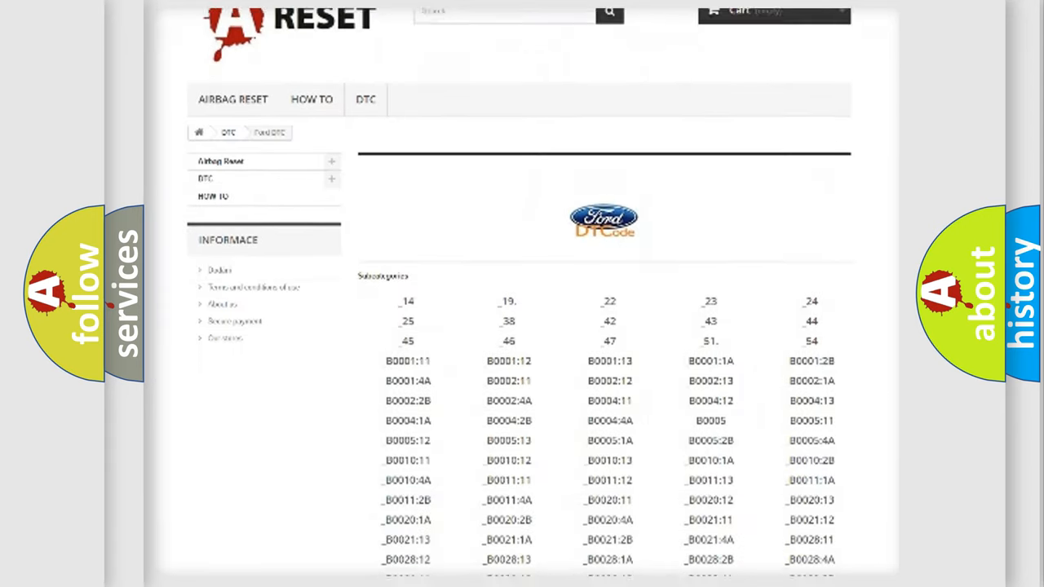
{"action": "scroll", "scroll_direction": "down", "scroll_amount": 3}
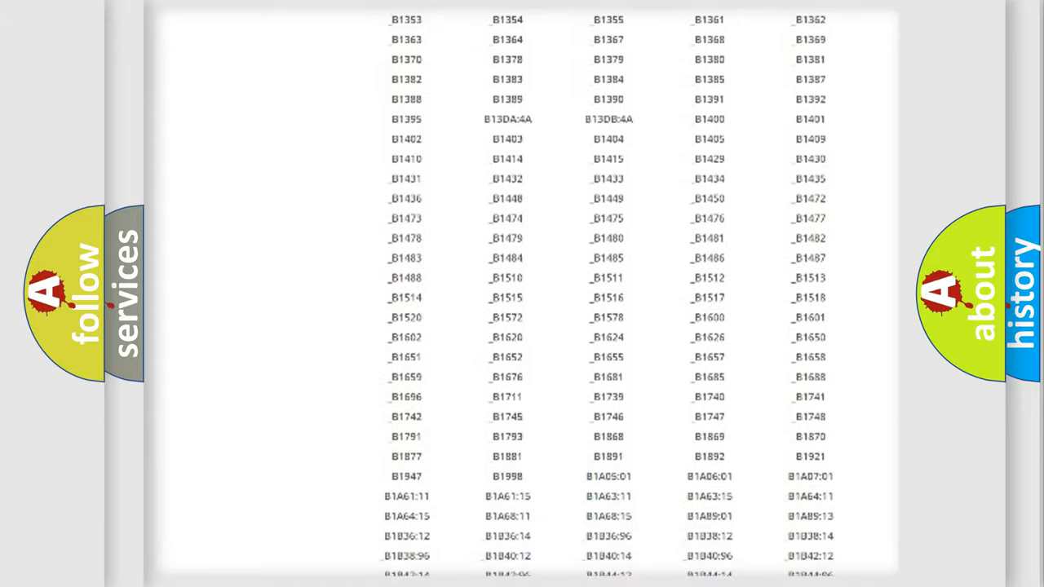
{"action": "scroll", "scroll_direction": "up", "scroll_amount": 3}
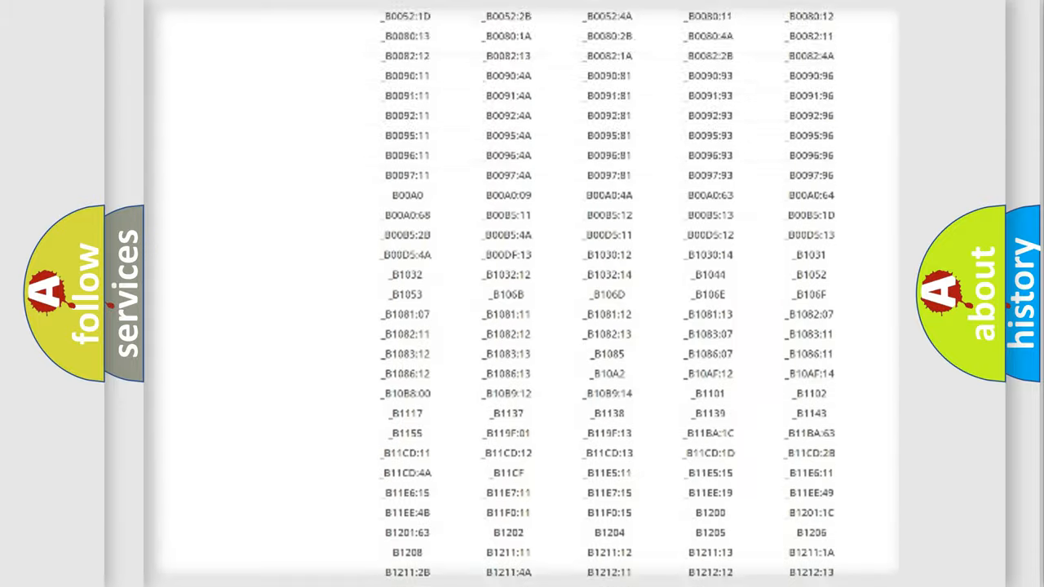
{"action": "scroll", "scroll_direction": "up", "scroll_amount": 3}
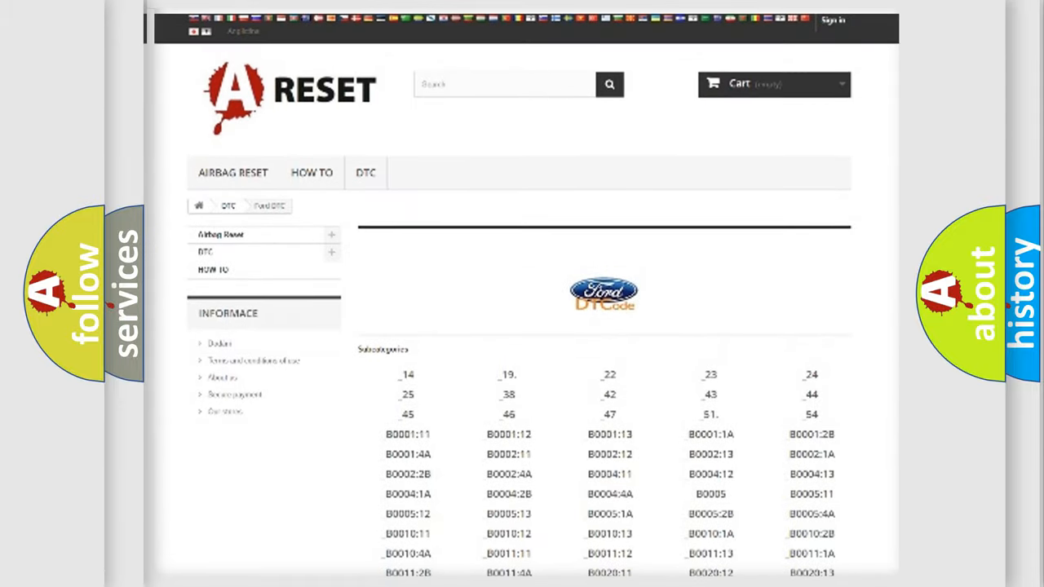